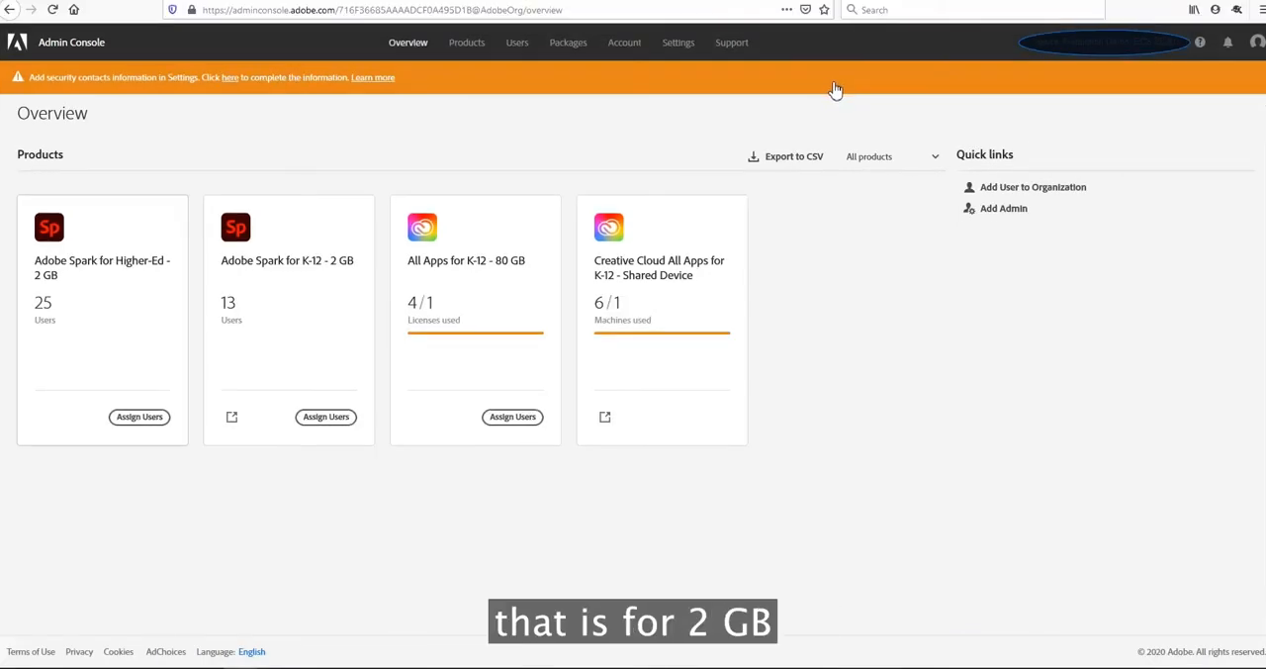
pyautogui.moveTo(845, 94)
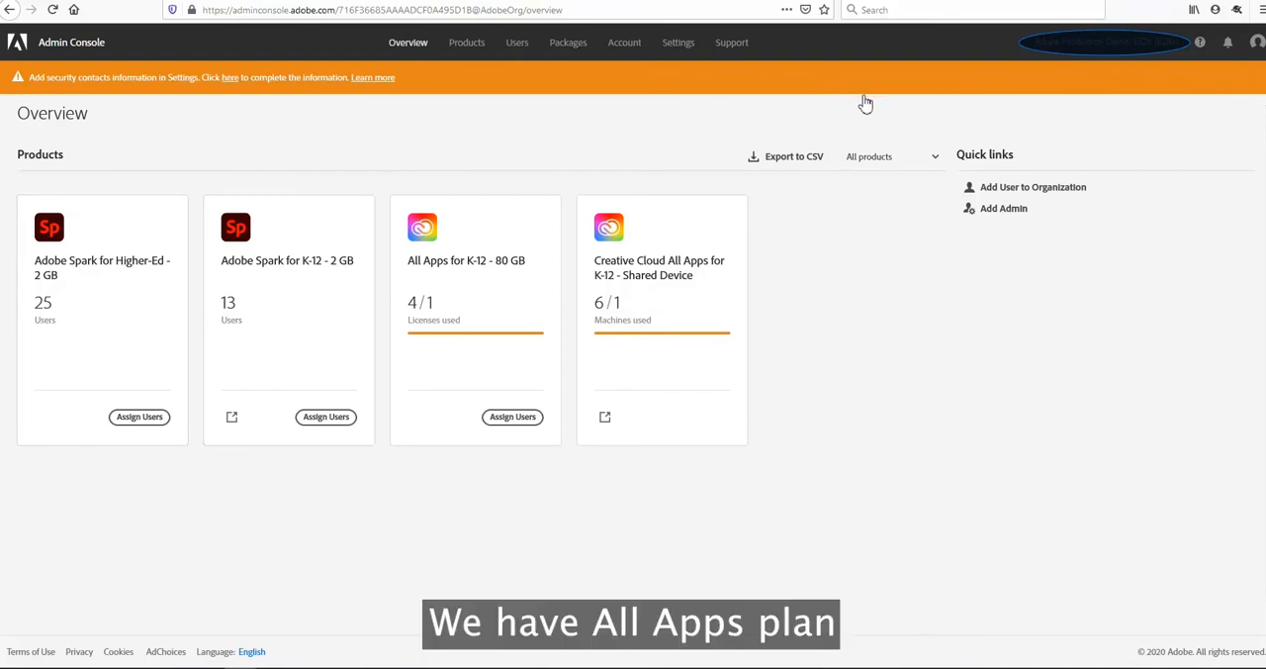
pyautogui.moveTo(874, 107)
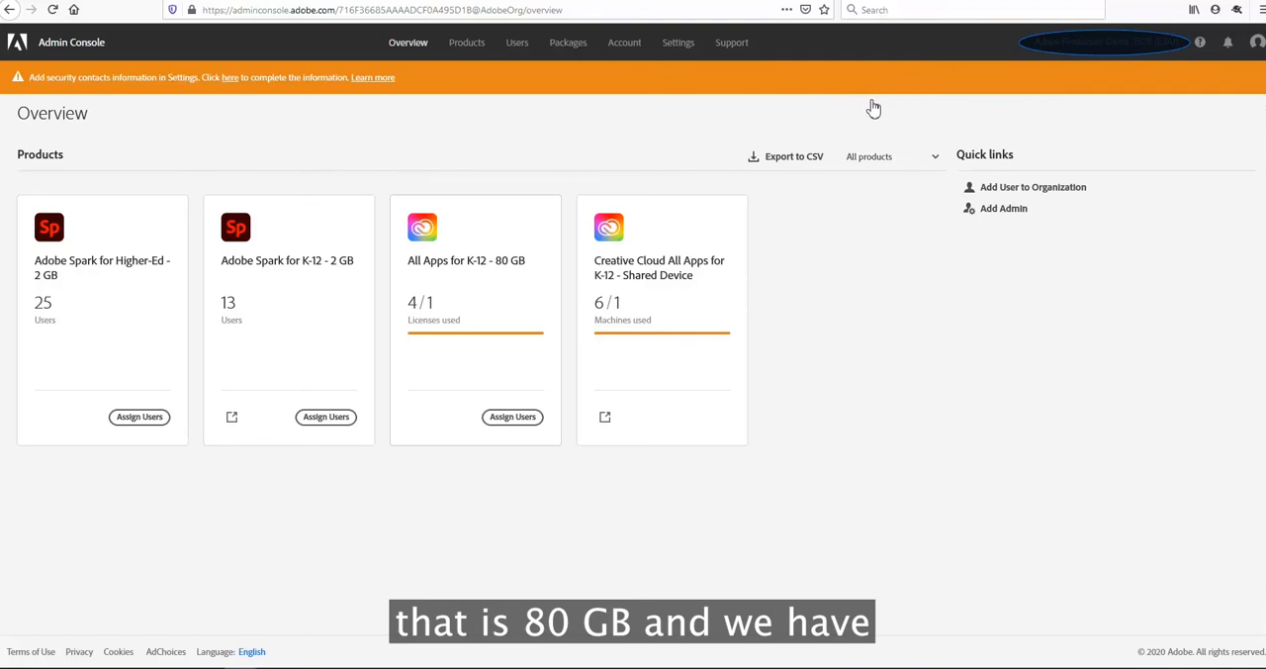
pyautogui.moveTo(880, 112)
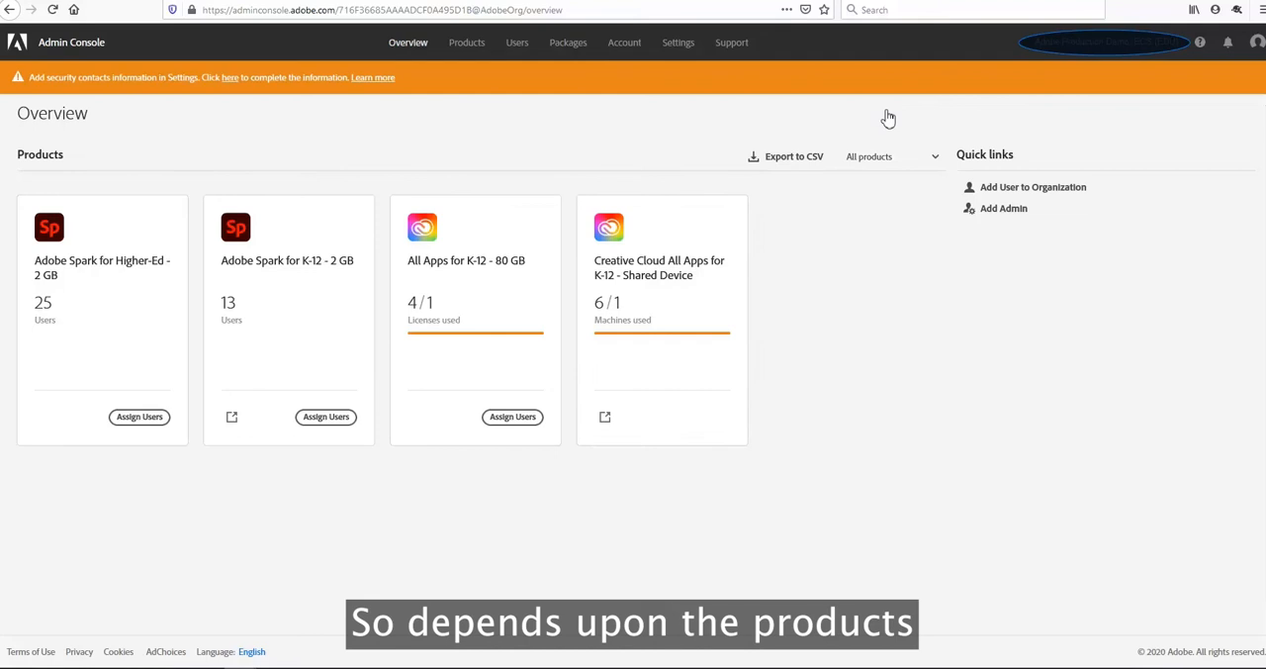
pyautogui.moveTo(894, 122)
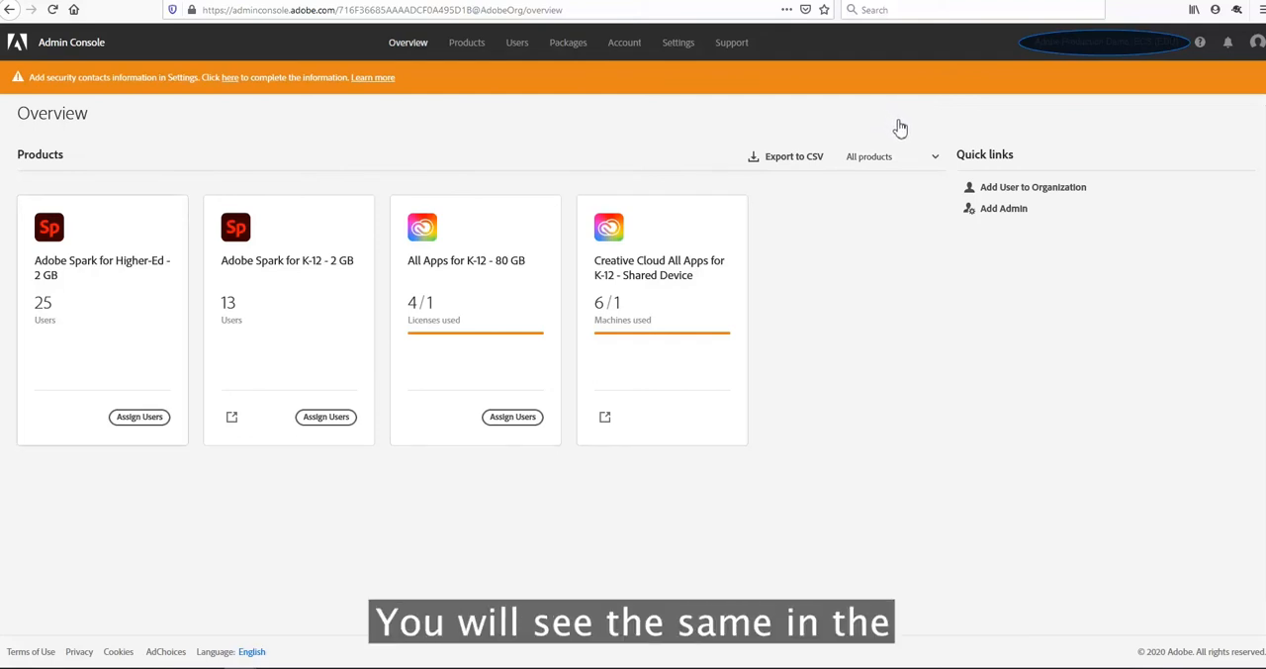
pyautogui.moveTo(903, 131)
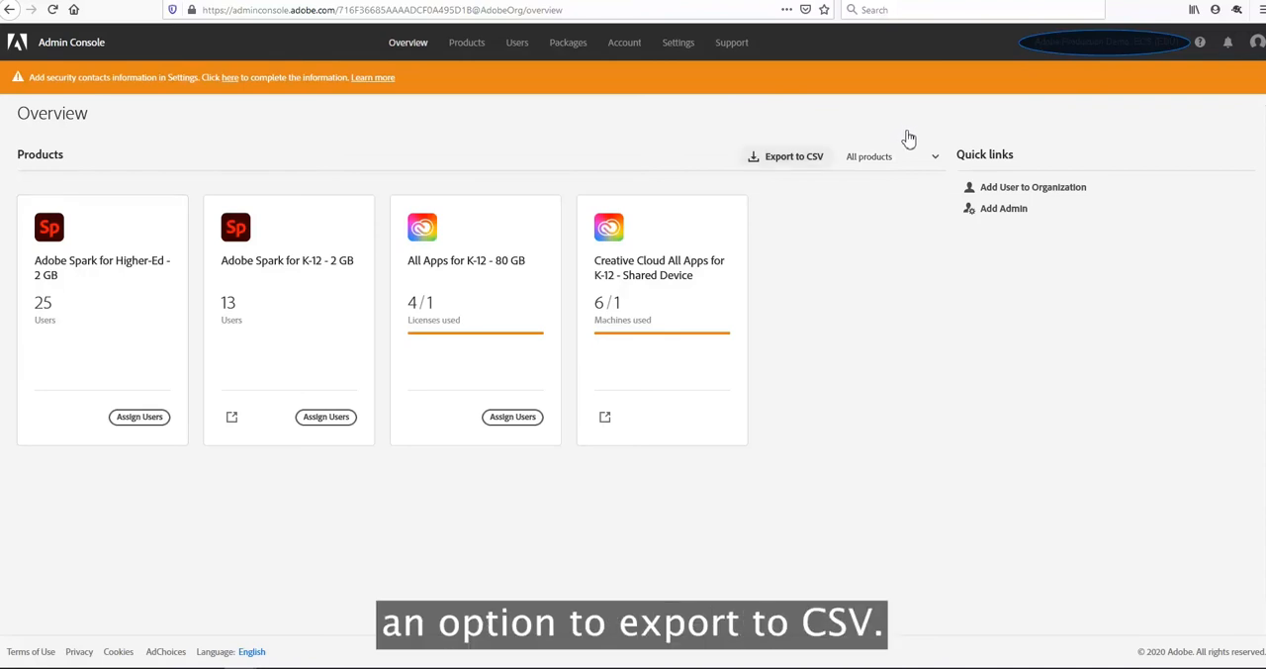
pyautogui.moveTo(911, 144)
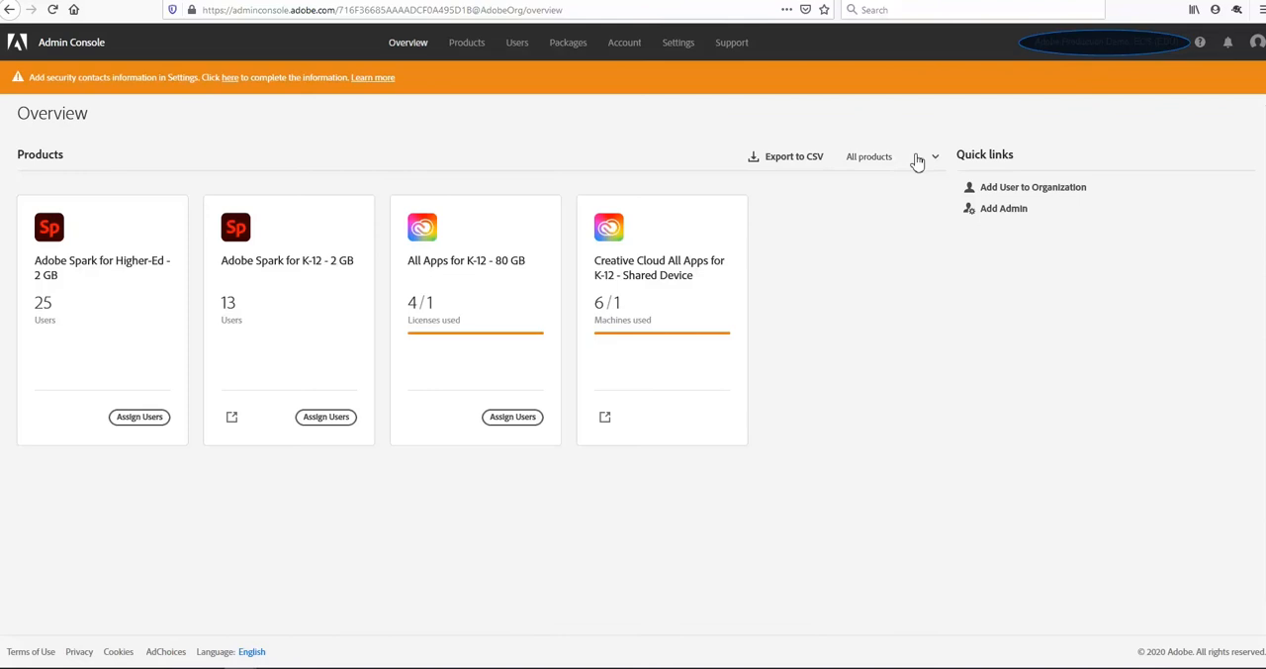
# Show the Help panel with the 'Get the most out of your console' topic expanded
pyautogui.click(891, 156)
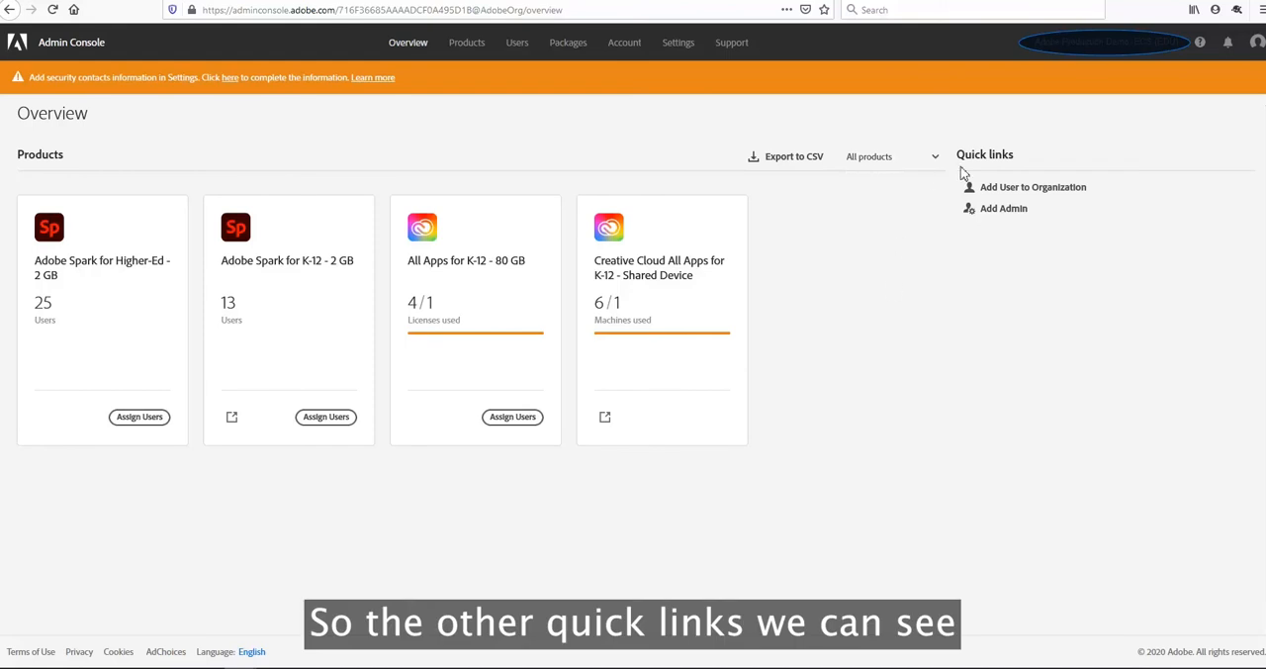
pyautogui.moveTo(1033, 187)
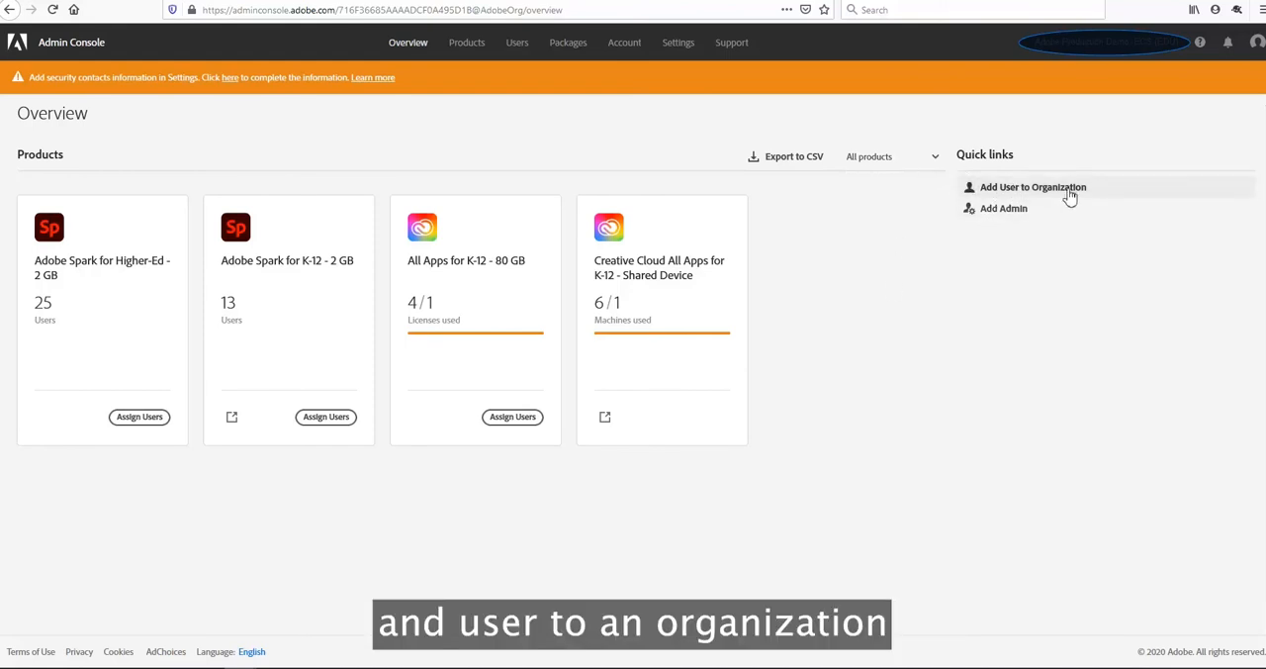
pyautogui.moveTo(1060, 196)
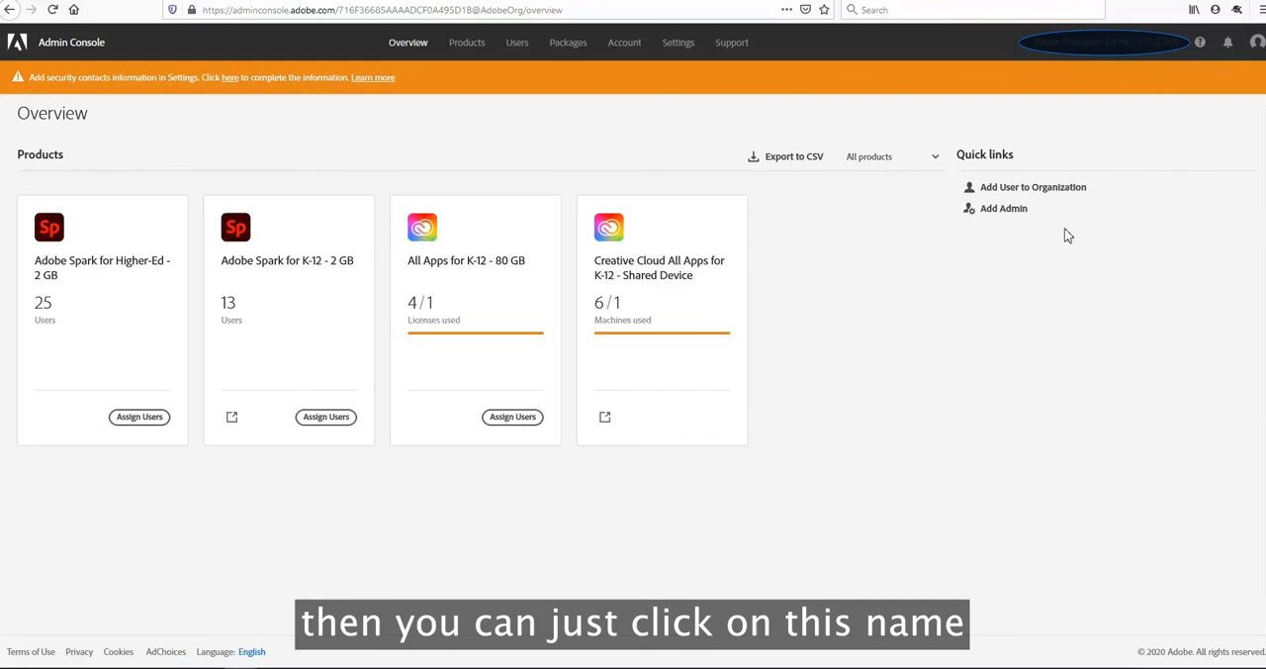
pyautogui.moveTo(682, 304)
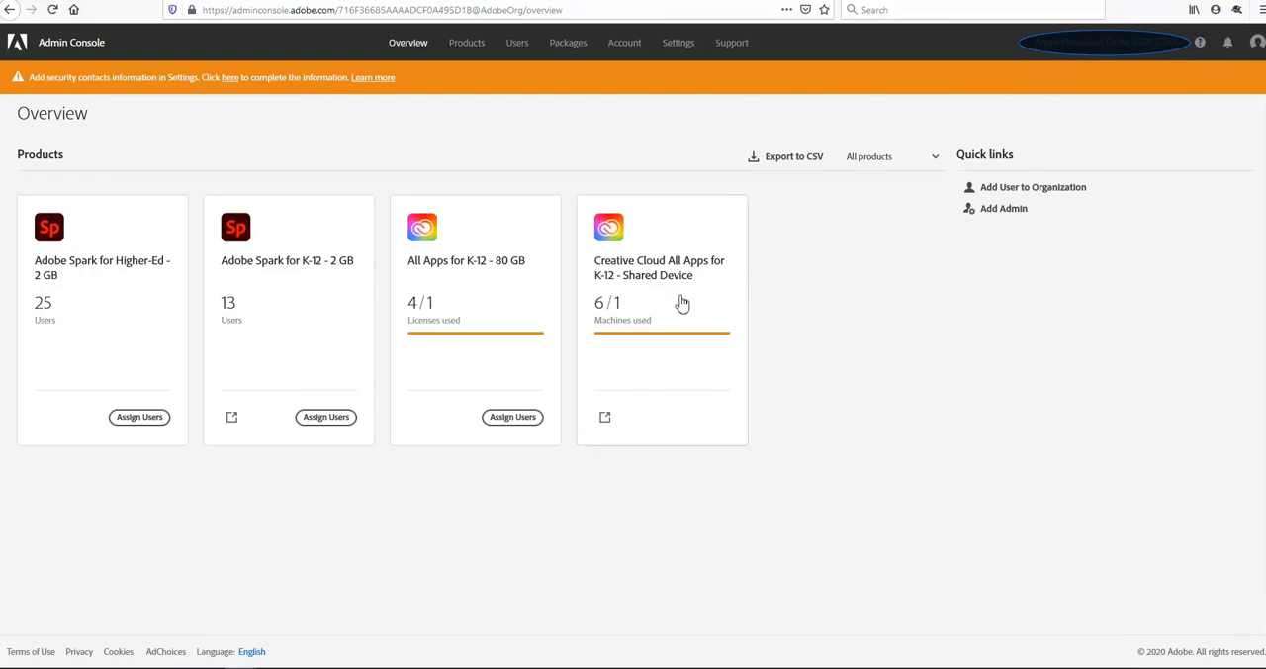
pyautogui.moveTo(1094, 270)
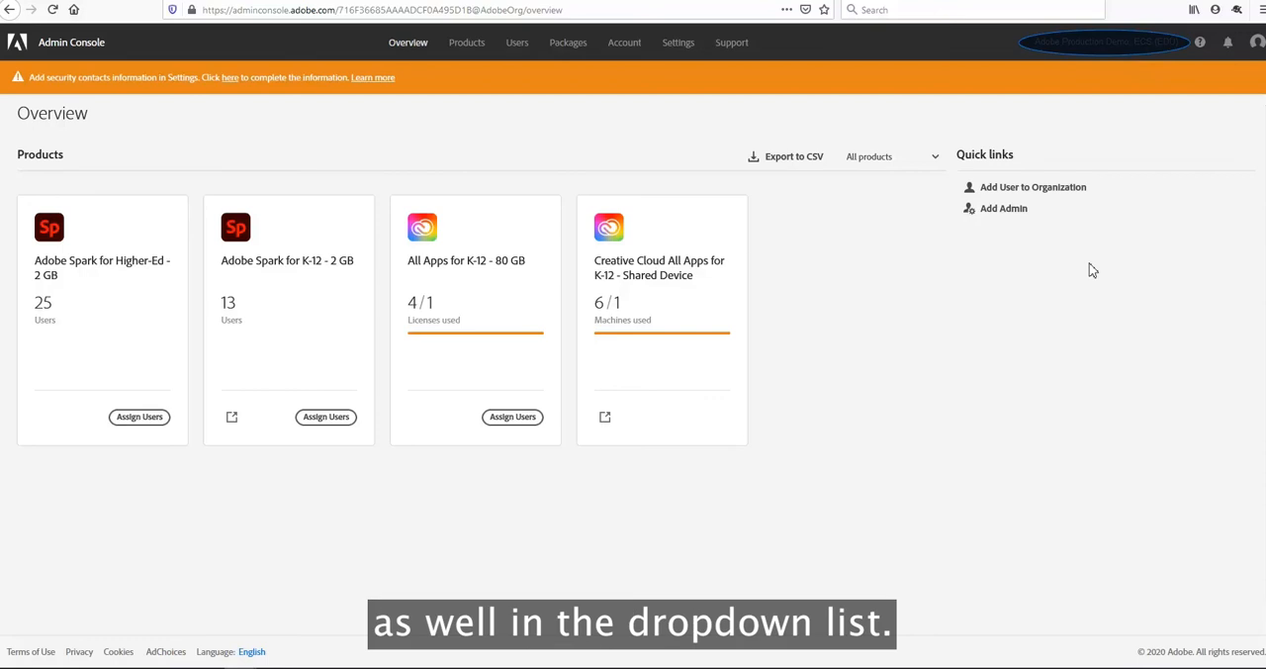
pyautogui.moveTo(1178, 53)
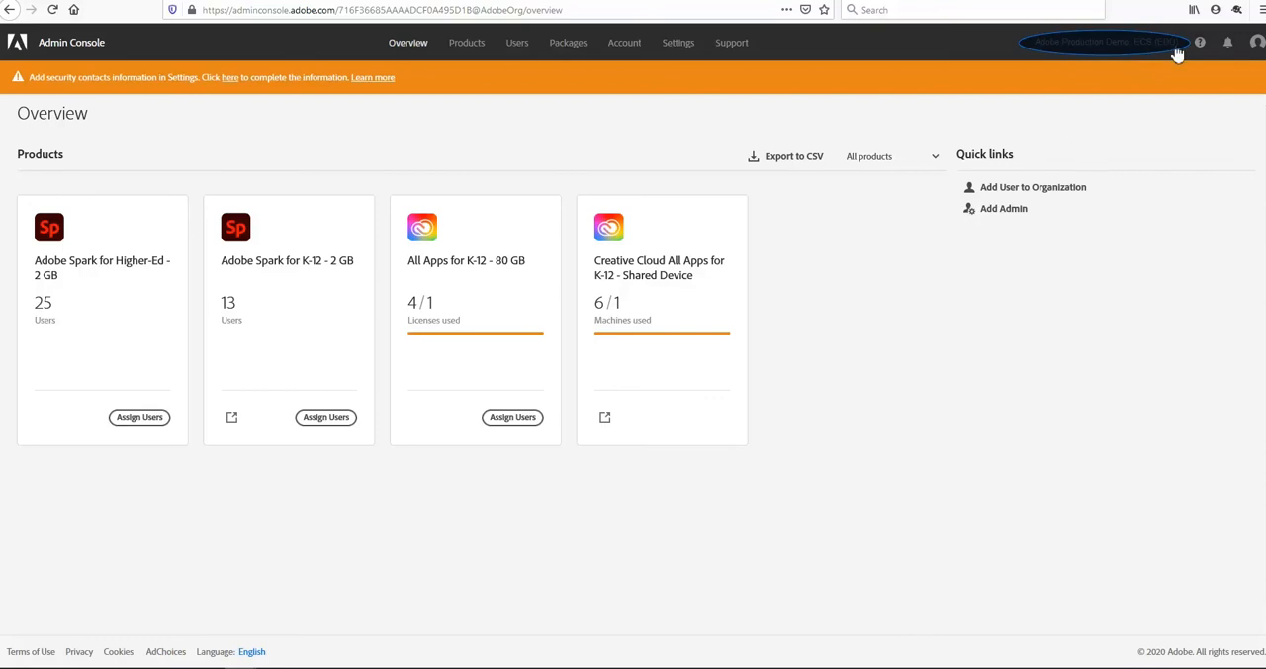
pyautogui.moveTo(1201, 42)
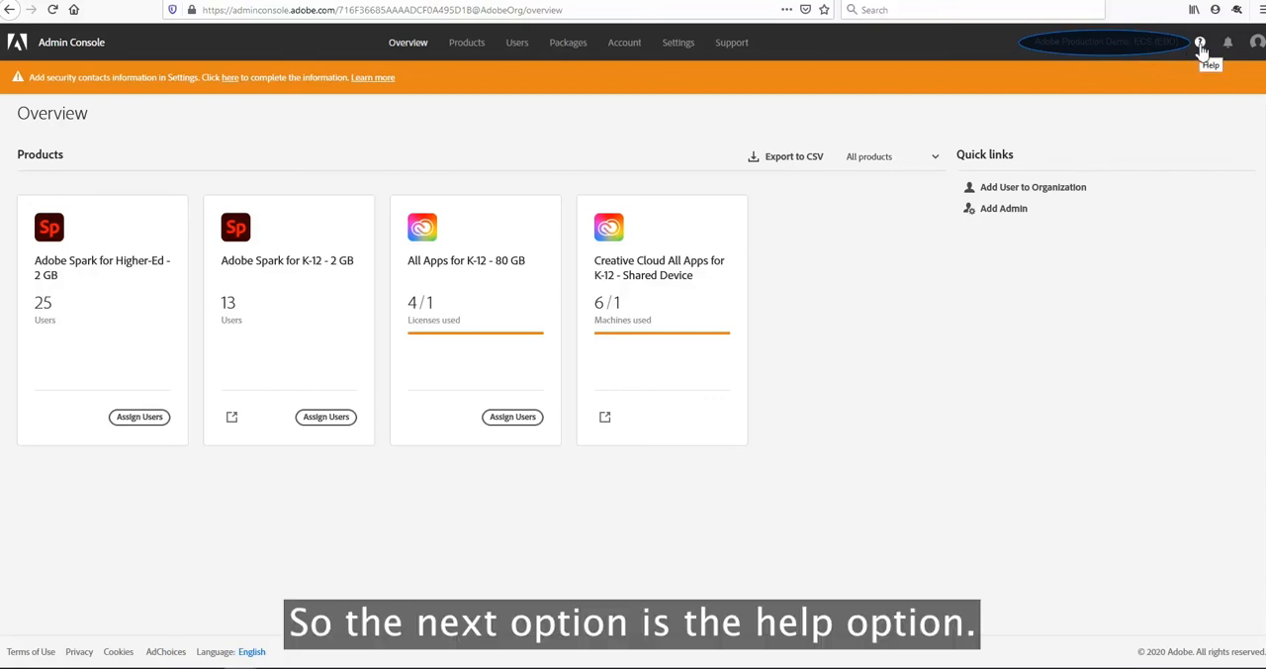
pyautogui.click(1200, 41)
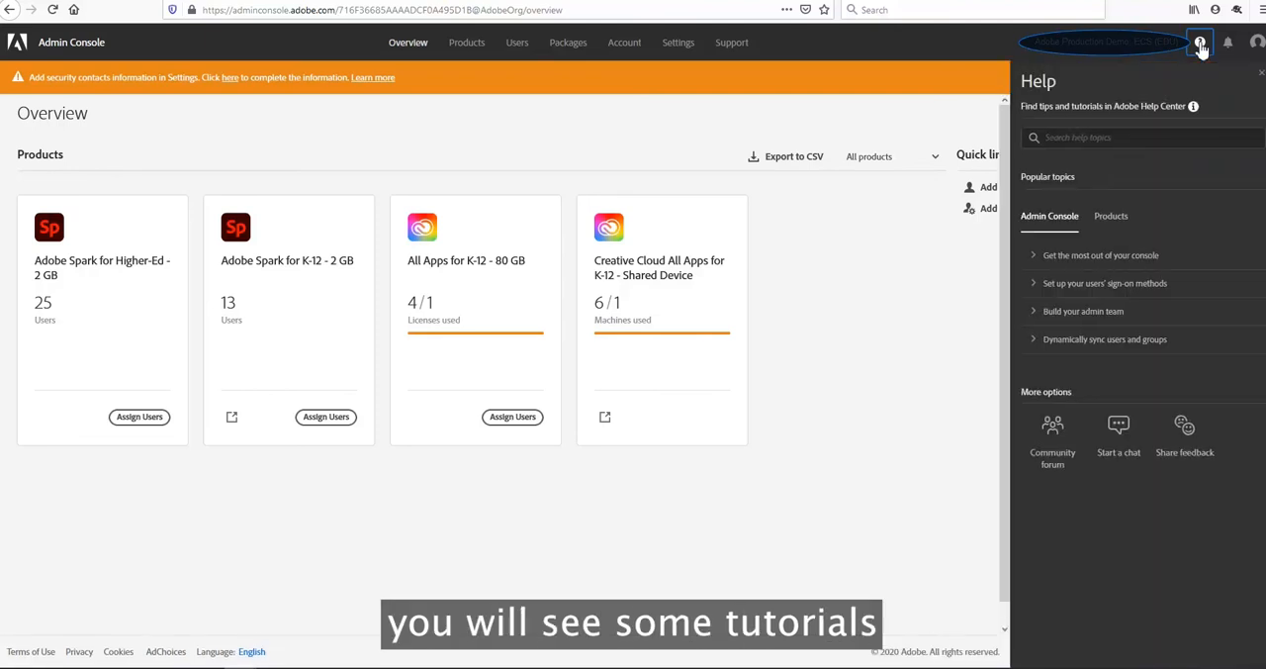
pyautogui.moveTo(1106, 279)
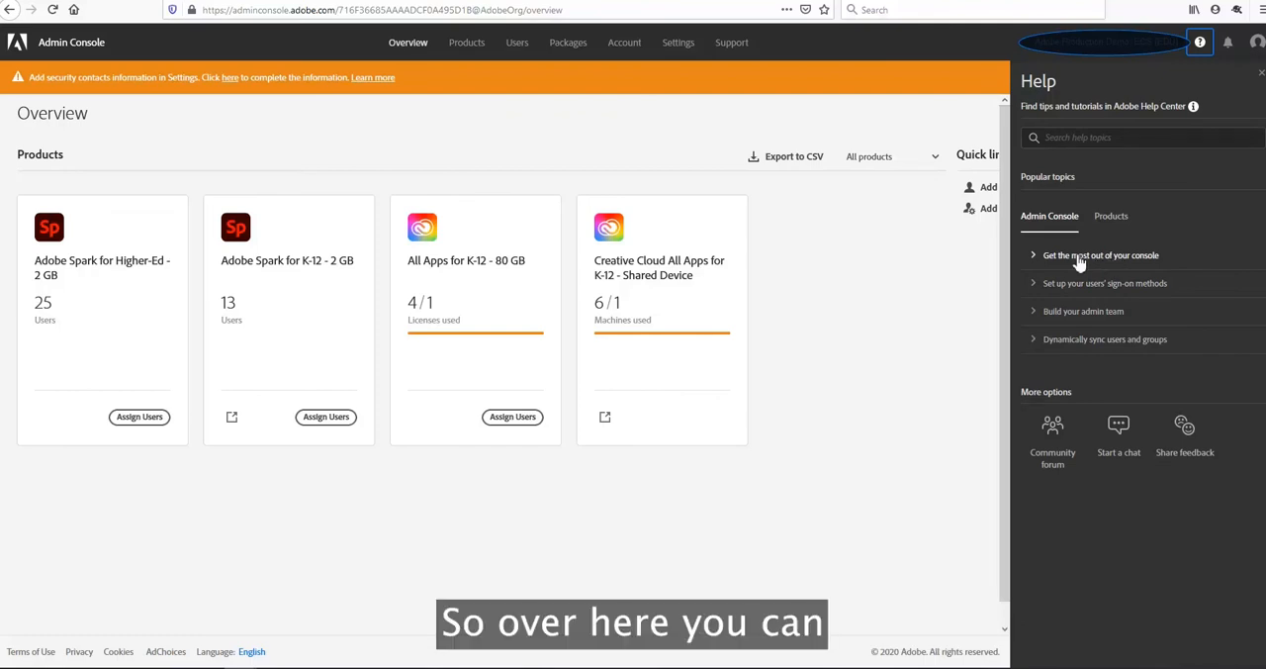
pyautogui.click(1101, 255)
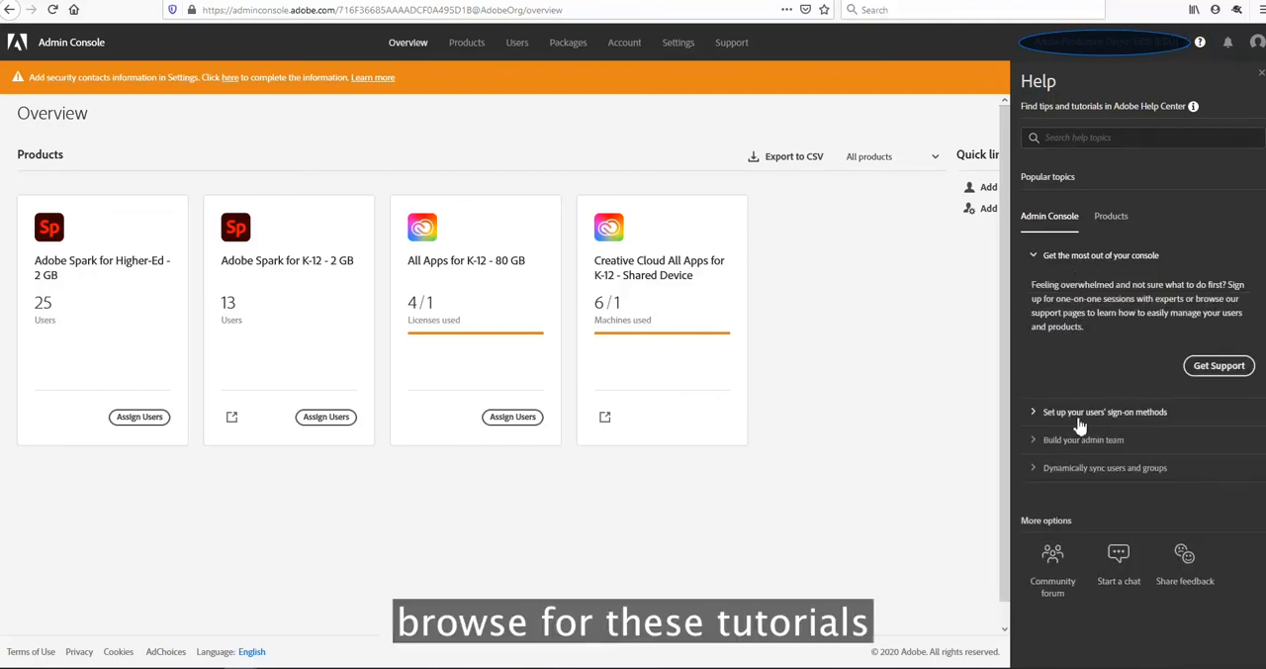
pyautogui.click(1111, 216)
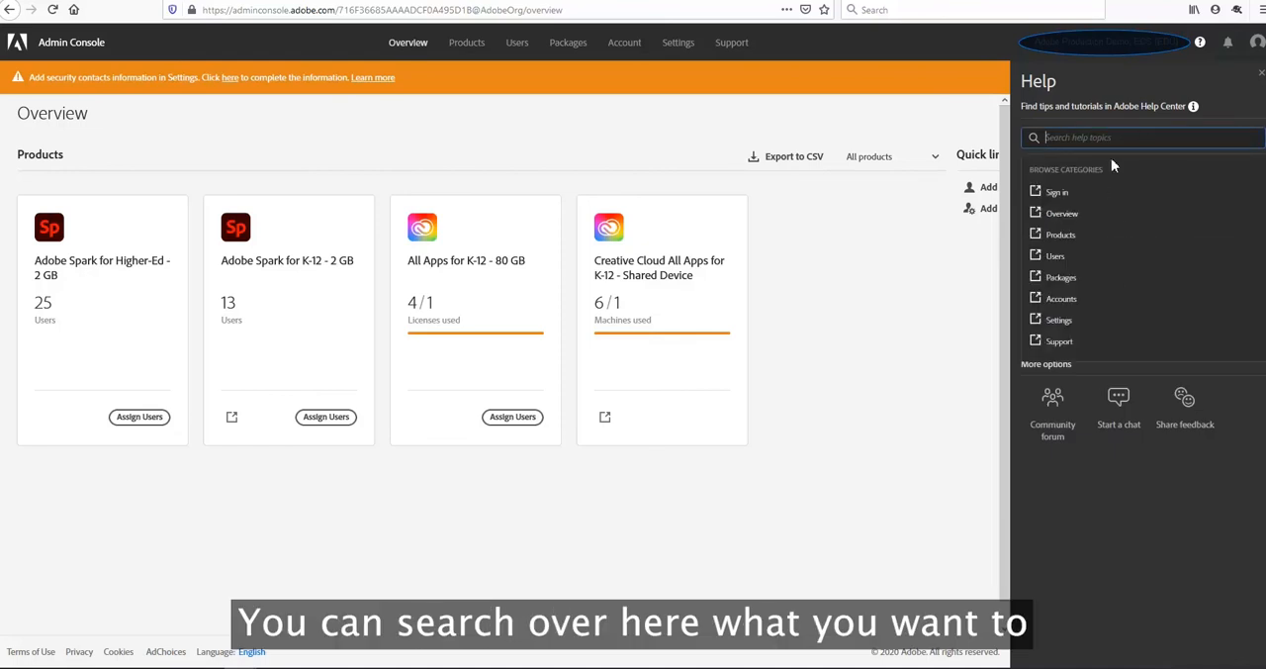
pyautogui.moveTo(1123, 175)
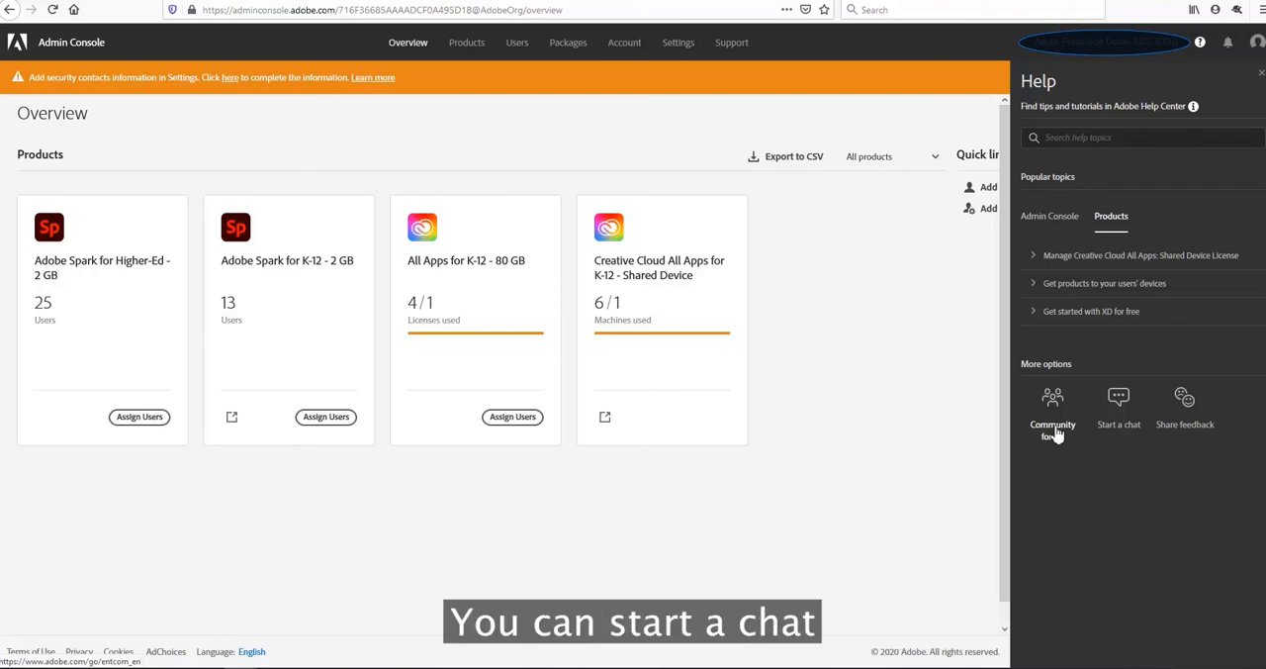
pyautogui.moveTo(1119, 401)
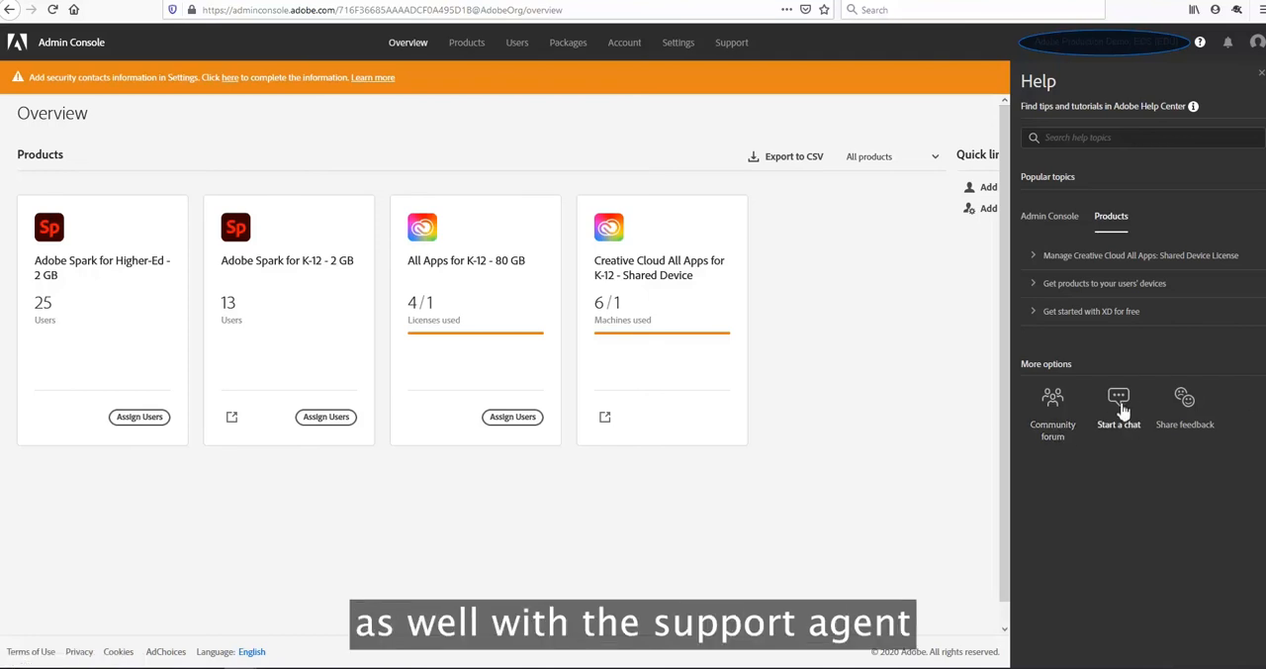
pyautogui.moveTo(1184, 411)
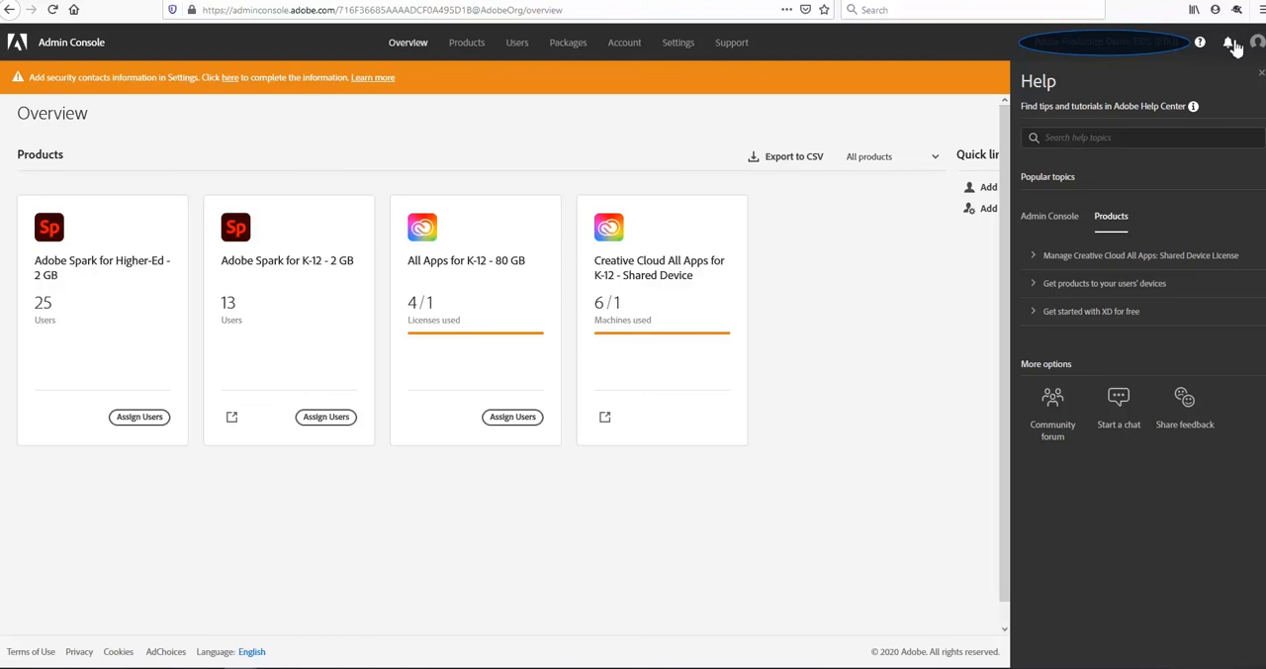
pyautogui.click(1229, 43)
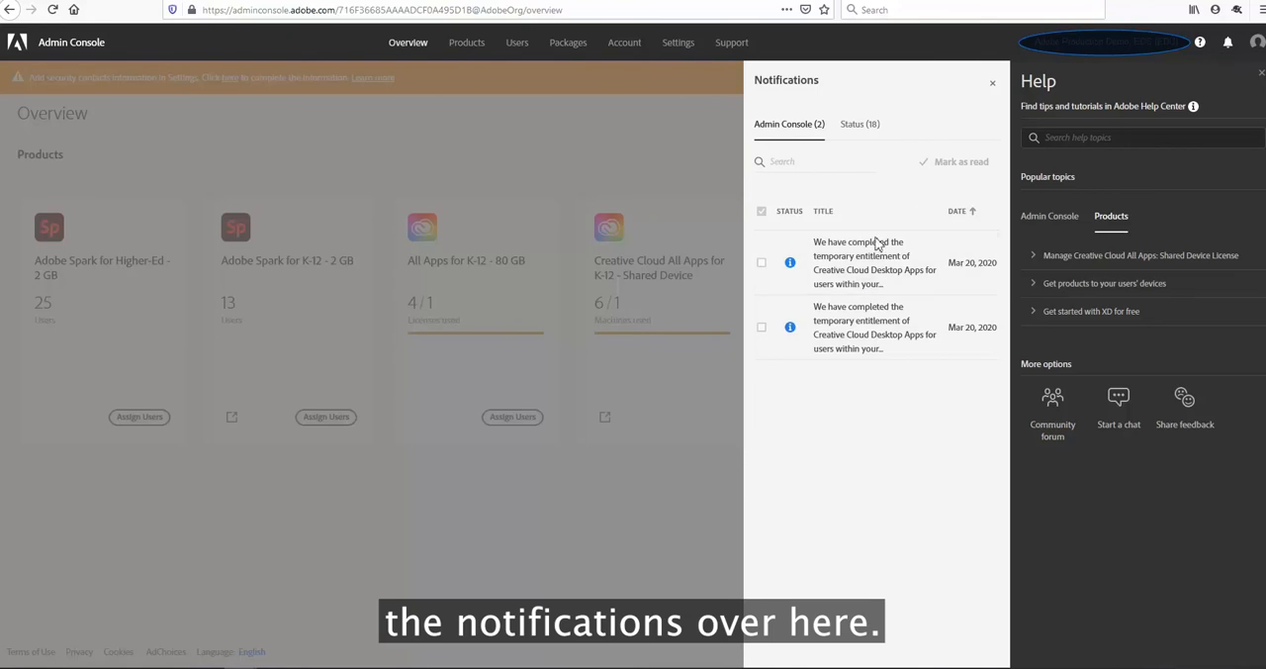
pyautogui.click(860, 124)
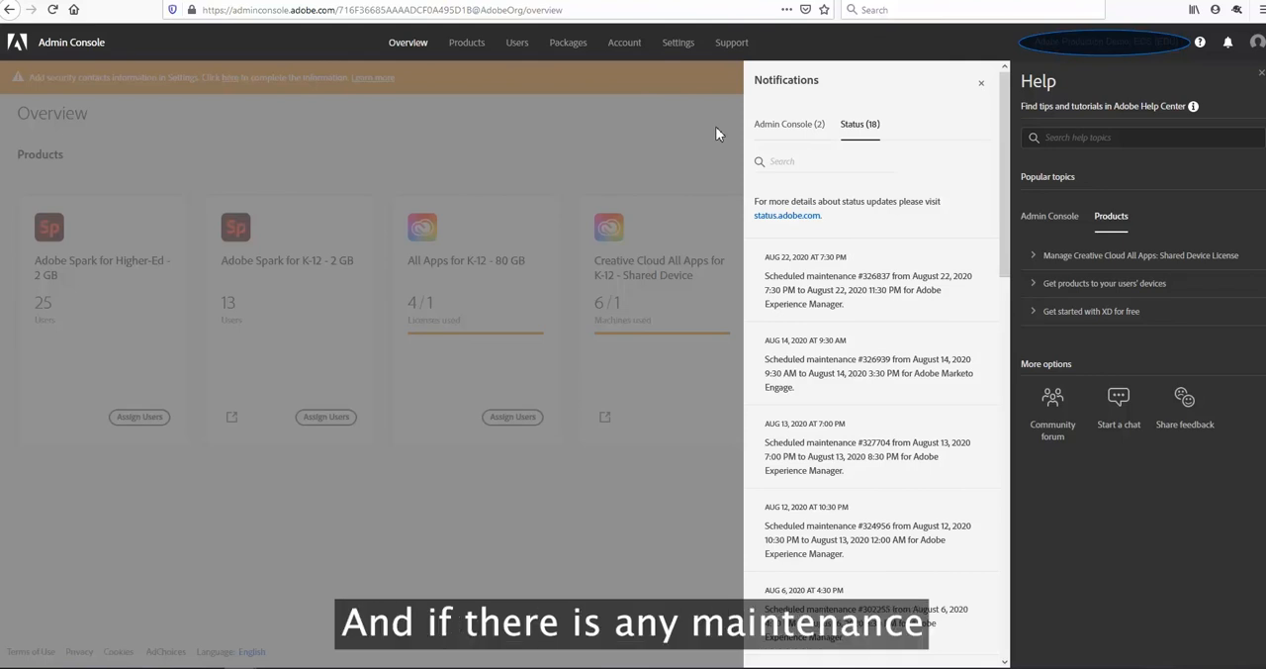
pyautogui.click(981, 82)
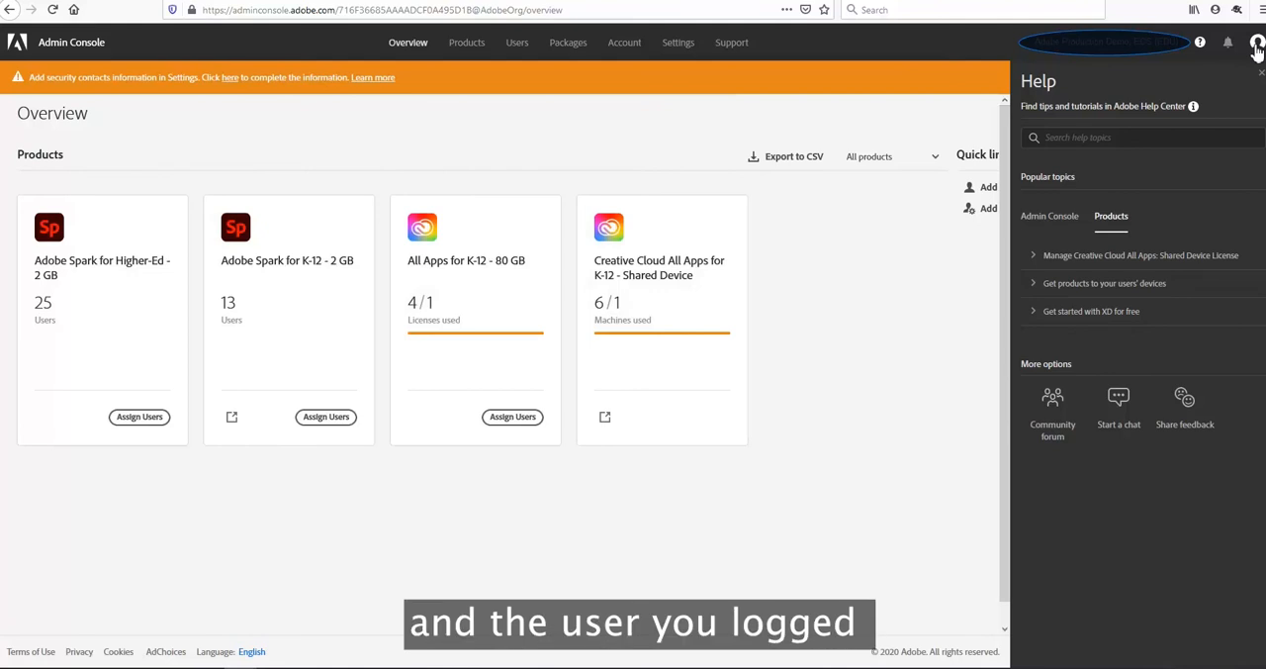
pyautogui.moveTo(874, 270)
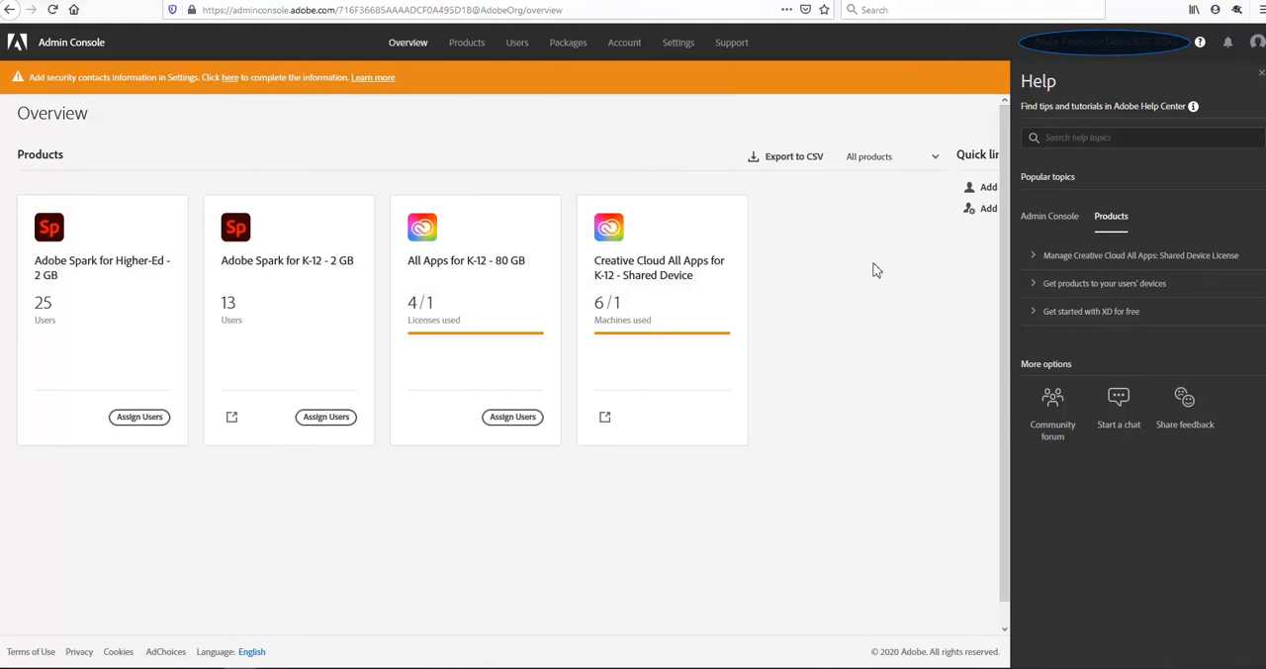
pyautogui.moveTo(912, 416)
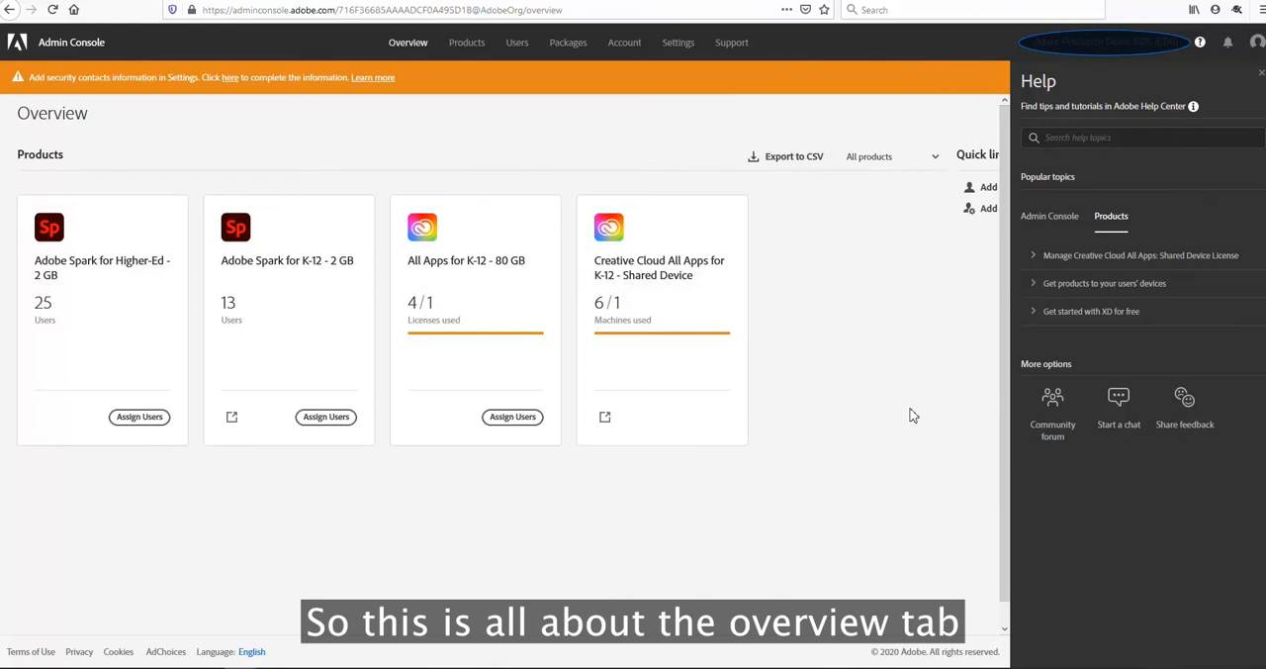